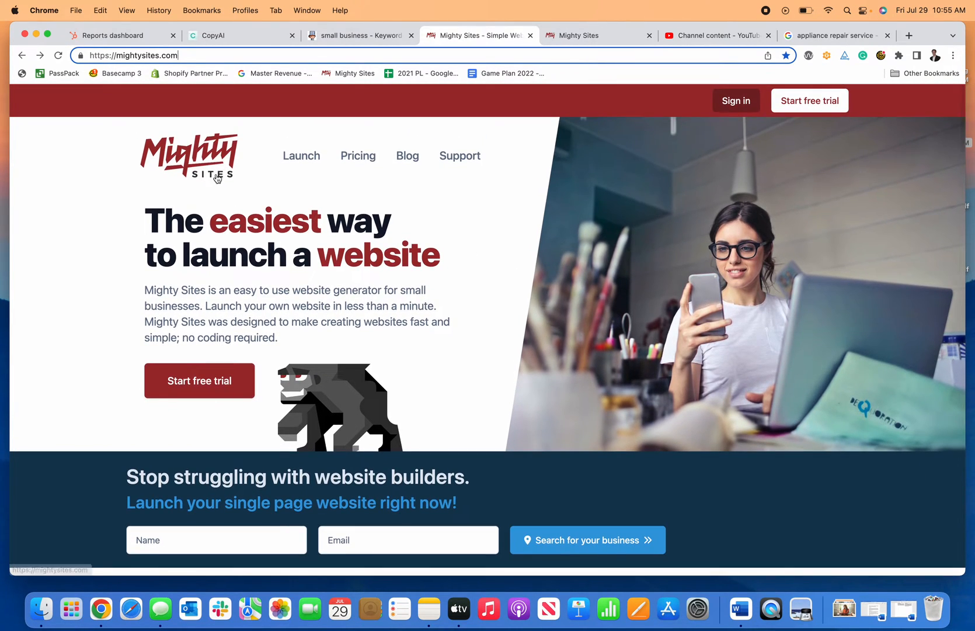
Reach the 'Let's build another site!' business-type template picker on mightysites.com
scroll(down, 3)
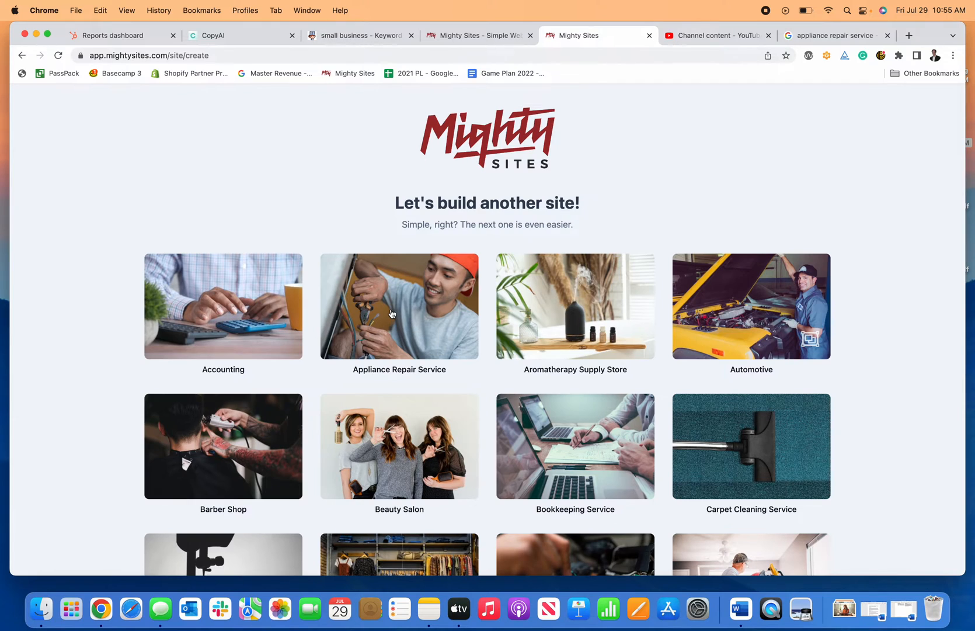
Choose Appliance Repair Service, search 'S.O. appli' and continue with S.O.S Appliance Repair, LLC
click(398, 306)
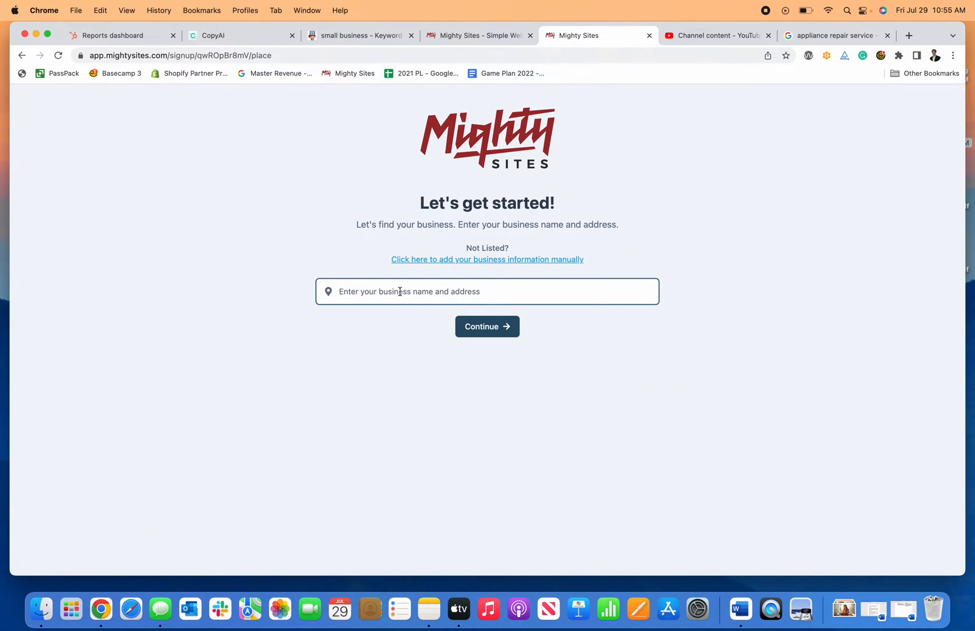
text(S.)
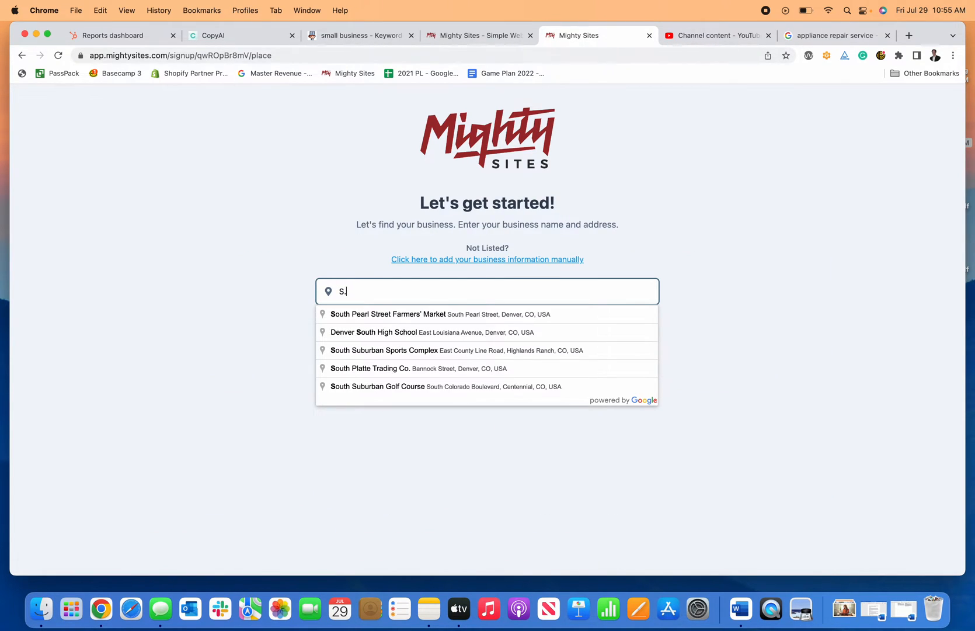
text(os.)
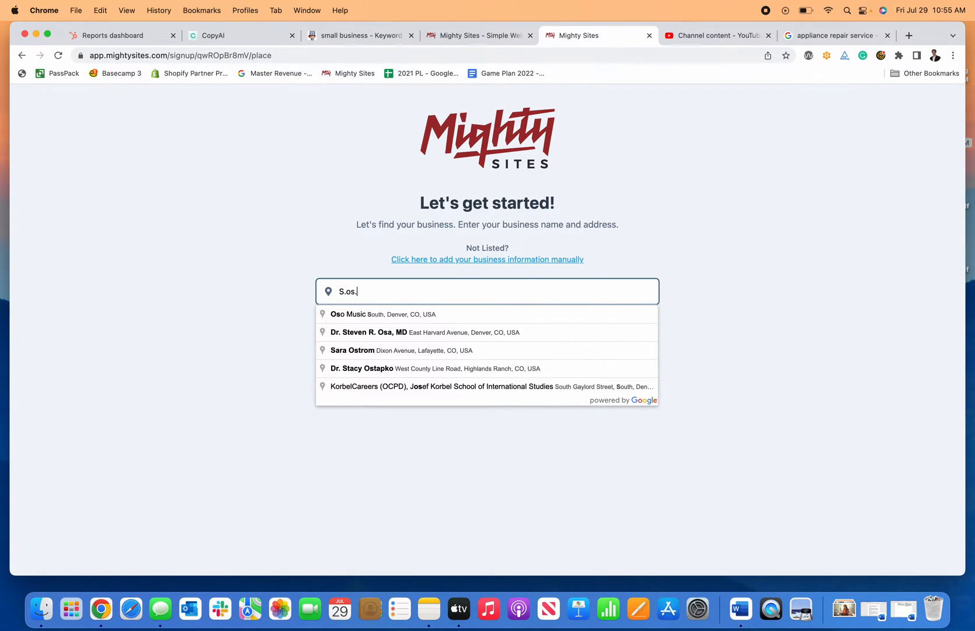
text(appliance Repair, LLC, Fenton Street, Arvada, CO, USA)
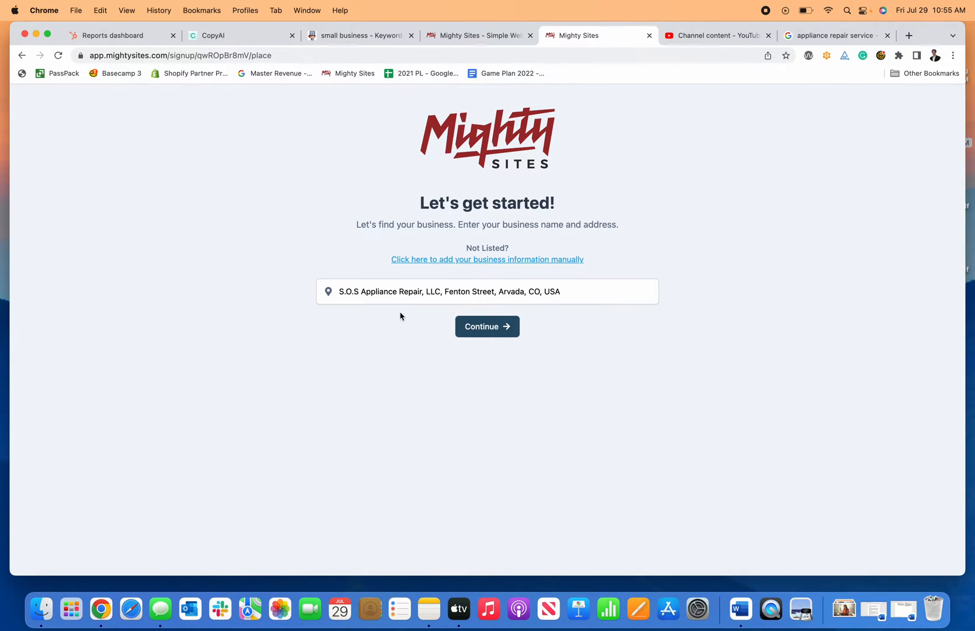
click(487, 326)
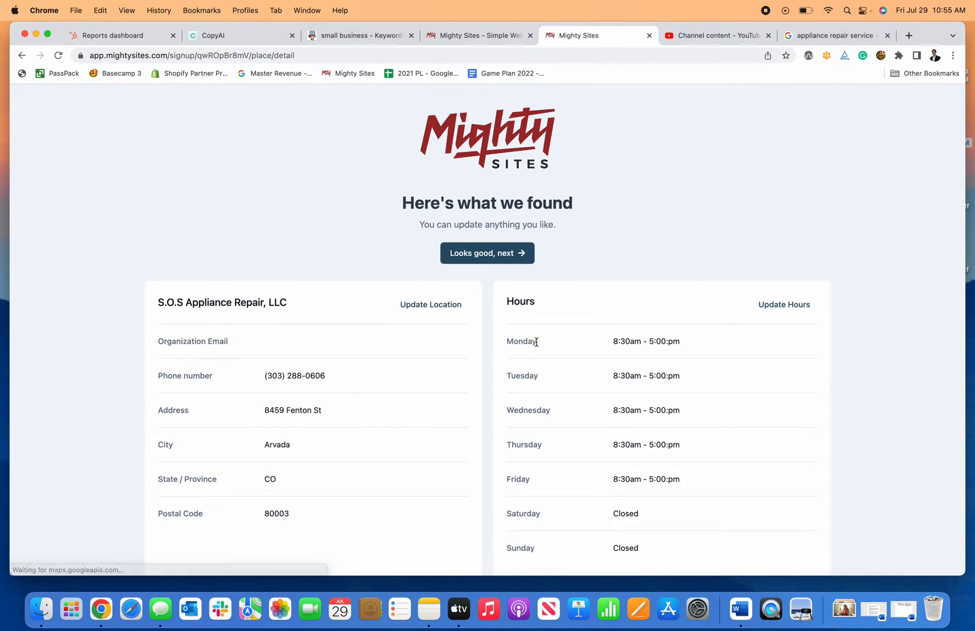
Save the found details and opening hours and generate the site preview via 'Looks good, next'
scroll(down, 3)
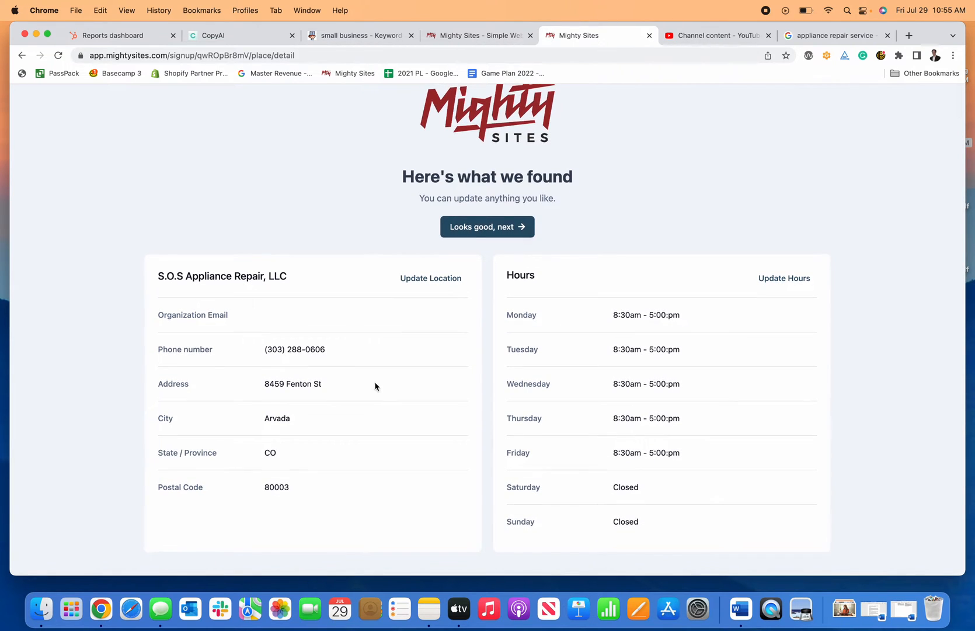
click(431, 278)
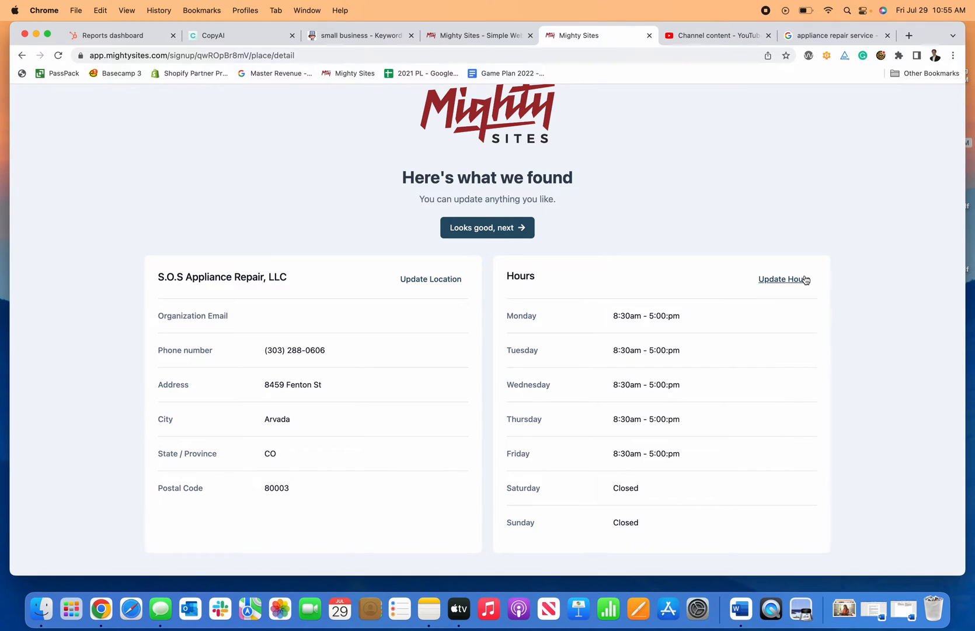
click(783, 279)
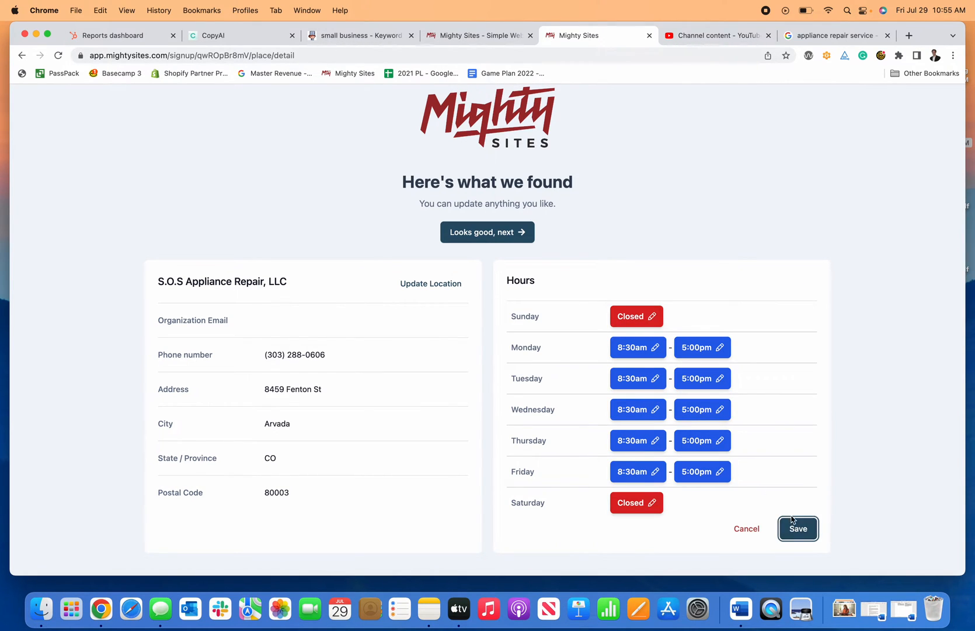
click(799, 529)
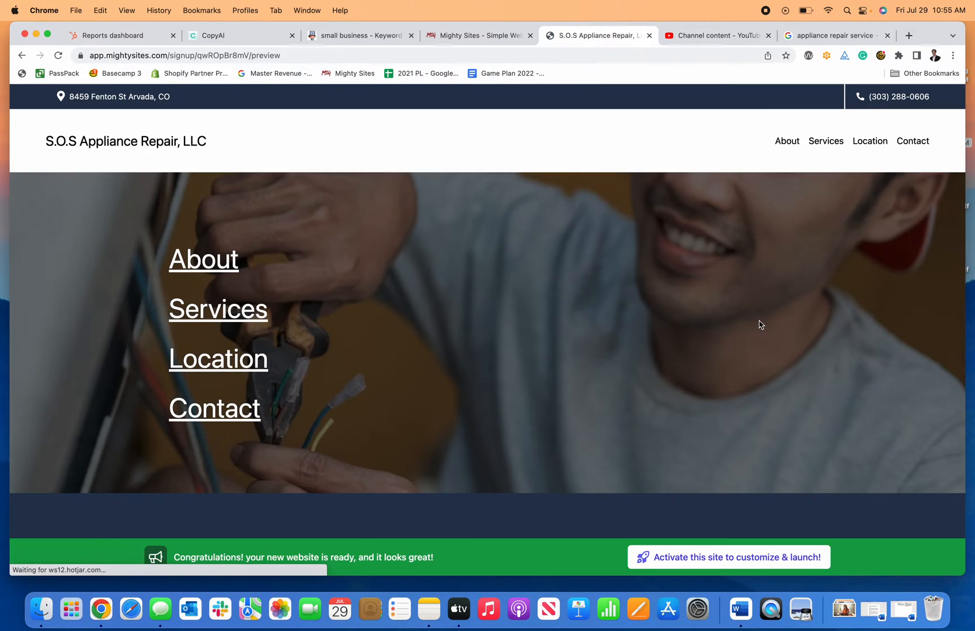
Activate the site now so it is live, then enter Update Your Mighty Site editing mode
scroll(down, 3)
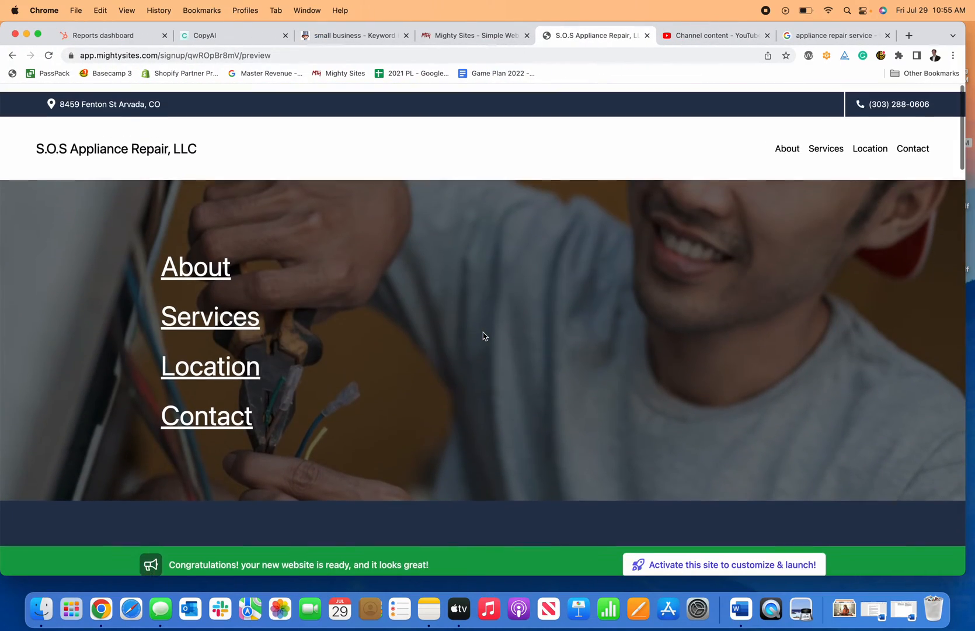
scroll(down, 3)
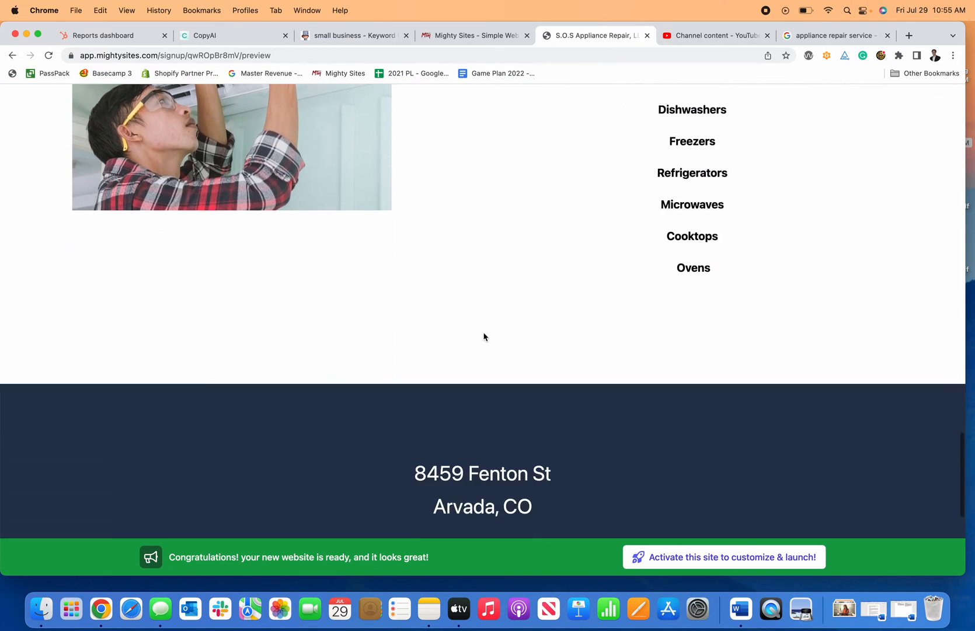
scroll(up, 3)
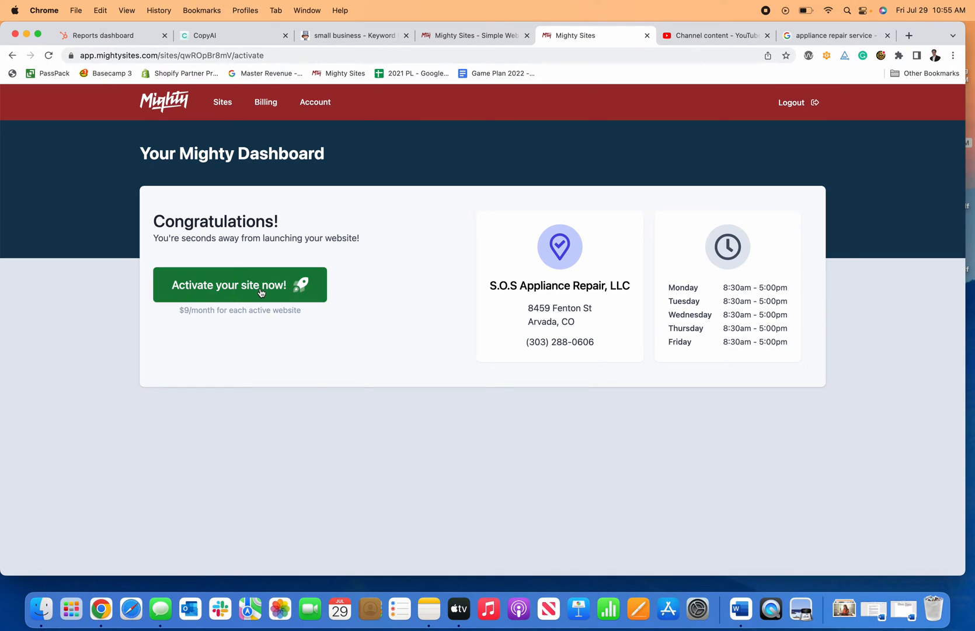
click(240, 285)
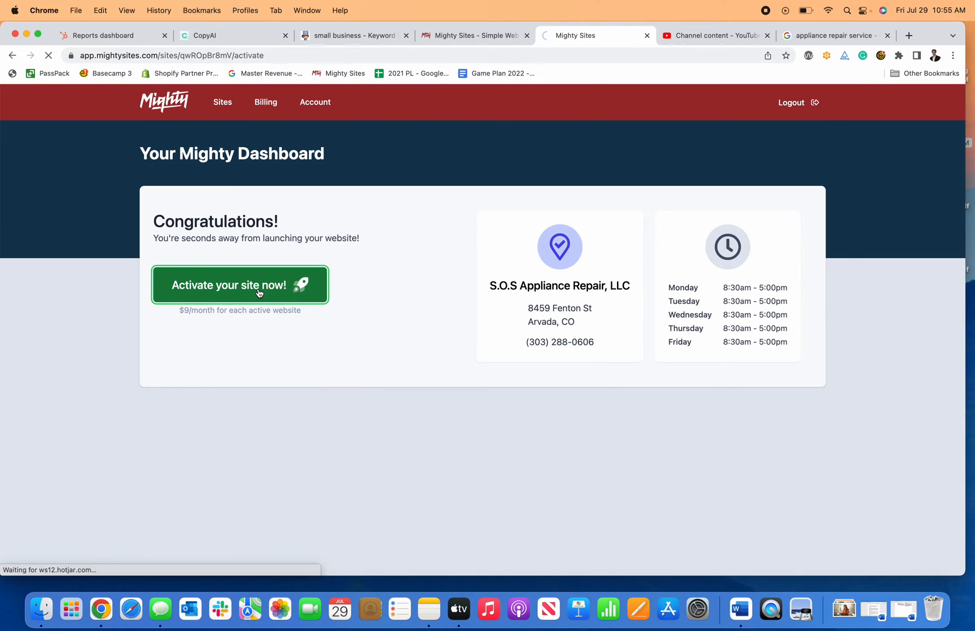
click(239, 285)
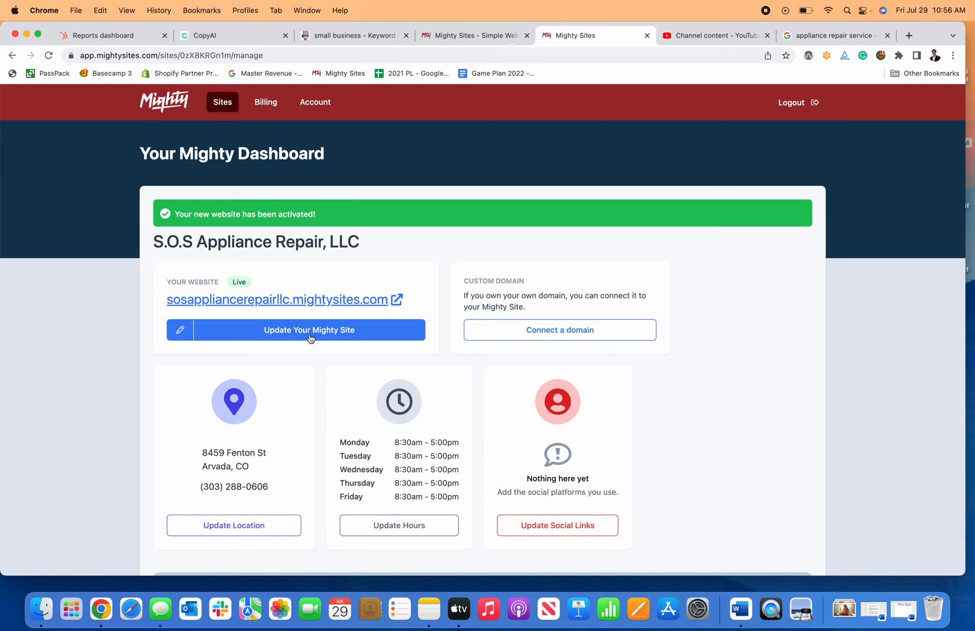
click(308, 329)
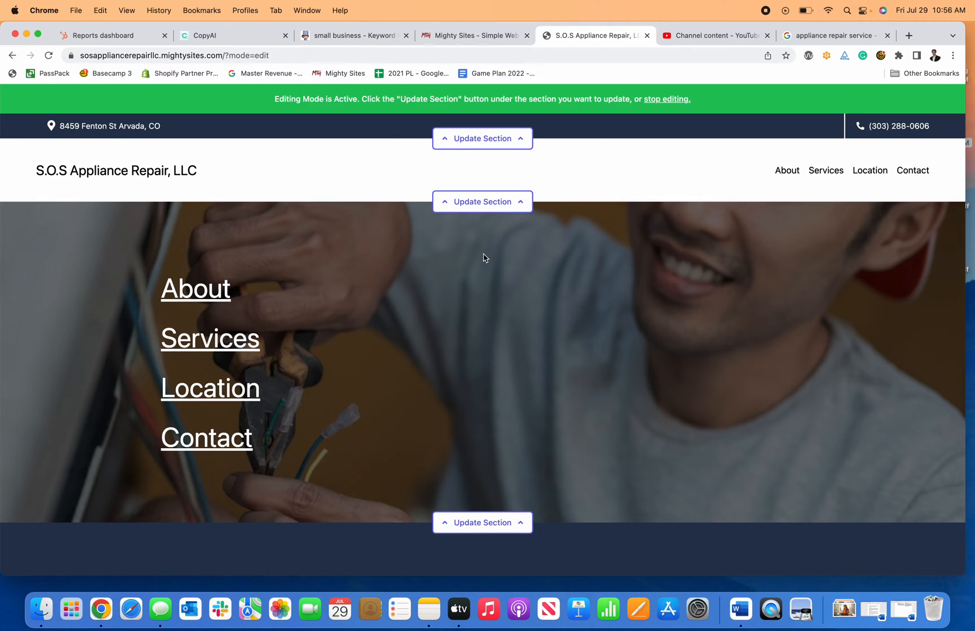
click(483, 138)
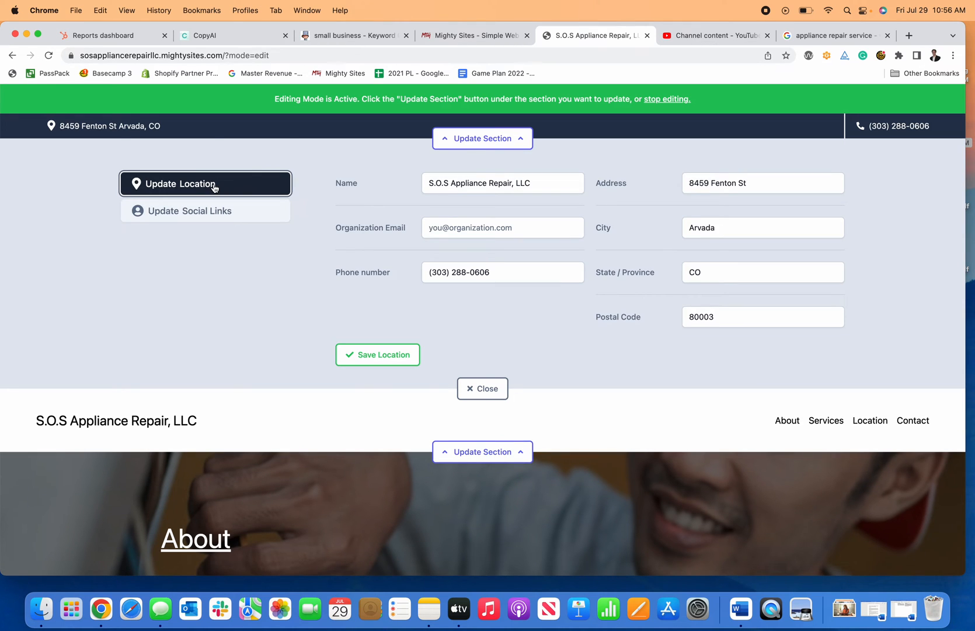
click(378, 355)
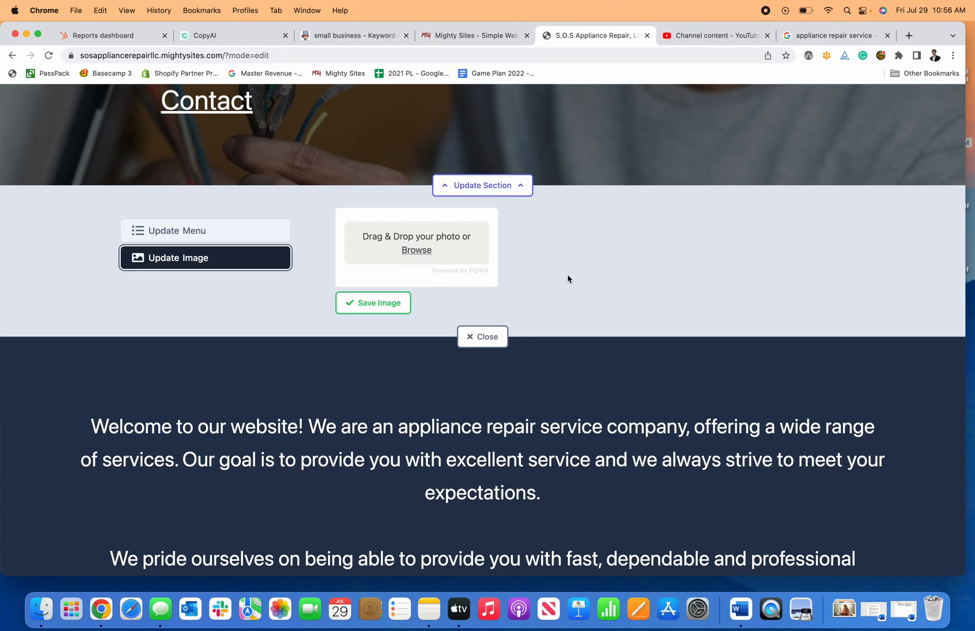
click(178, 231)
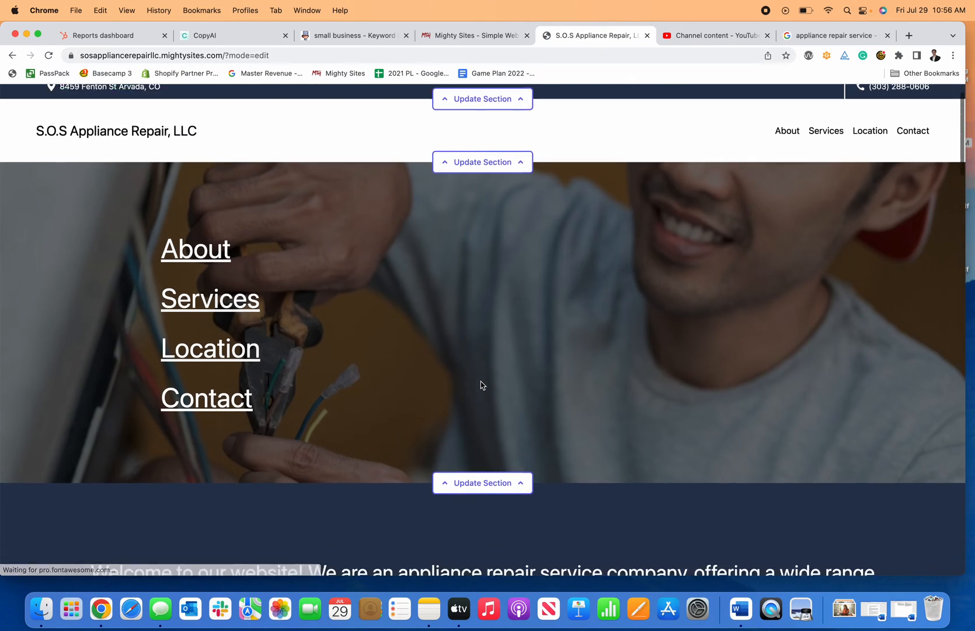
scroll(down, 3)
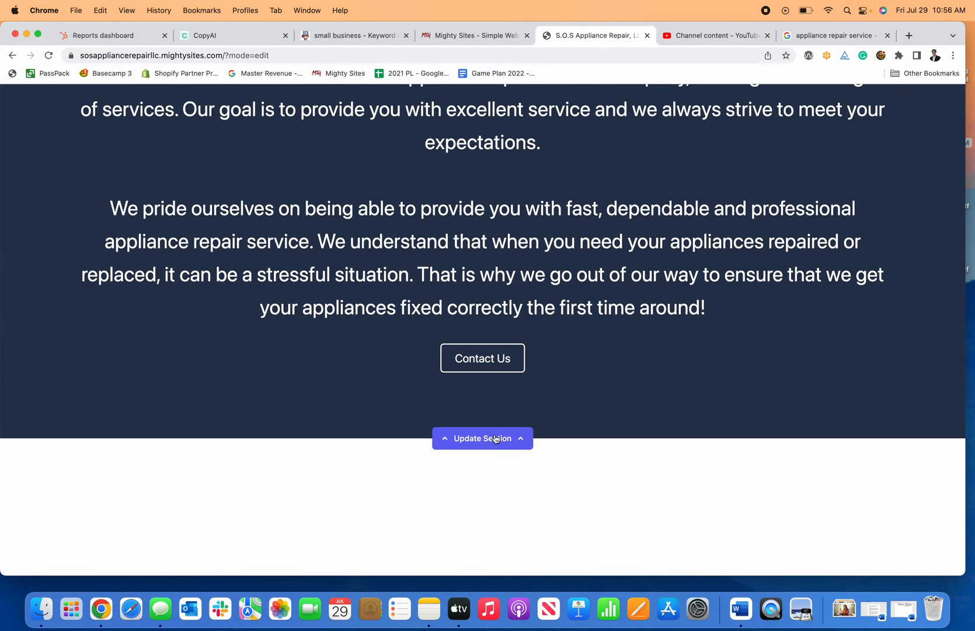
click(482, 438)
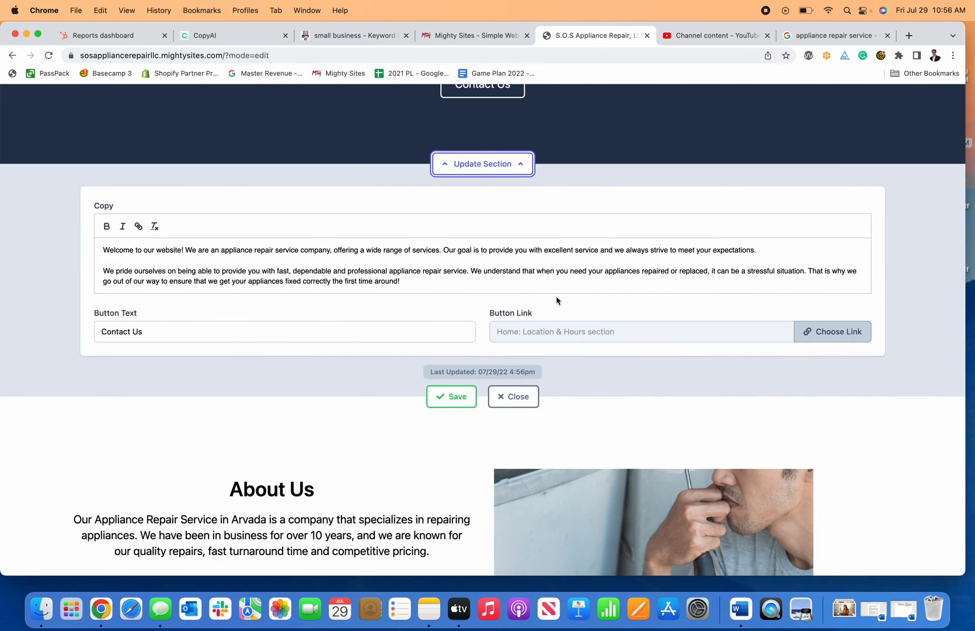
click(832, 331)
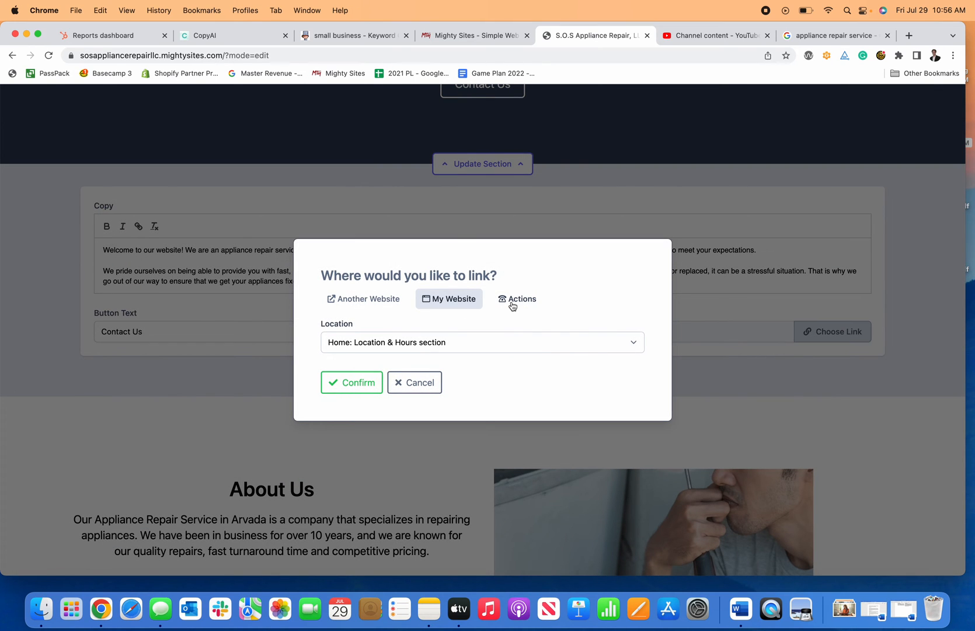
click(521, 299)
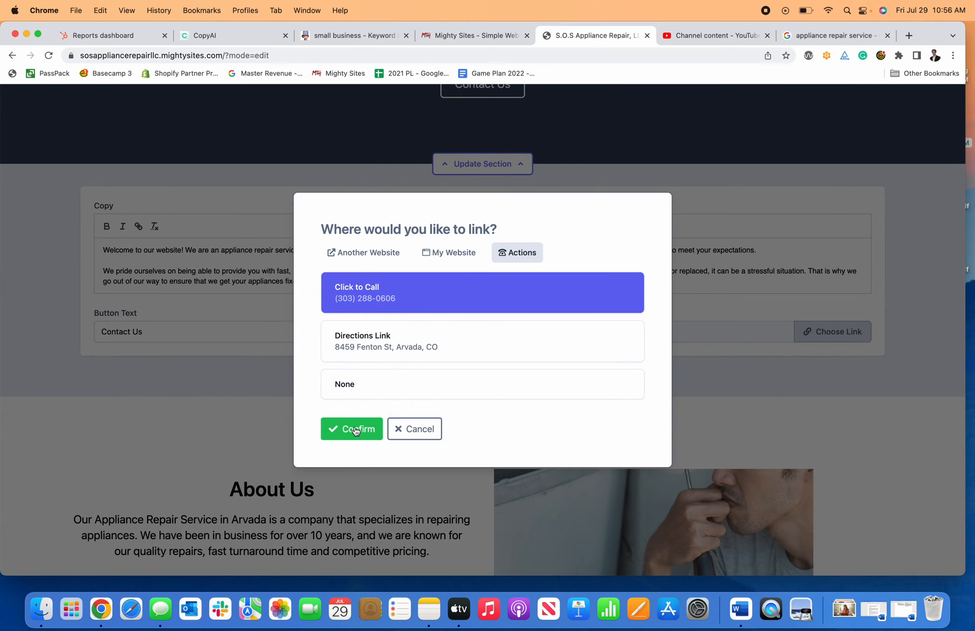
click(352, 428)
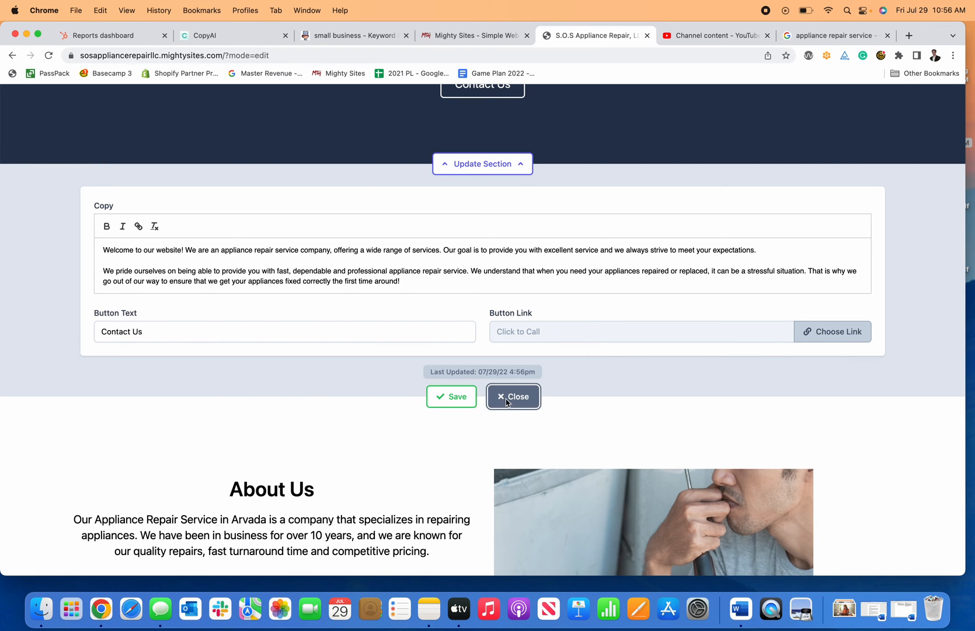
click(513, 396)
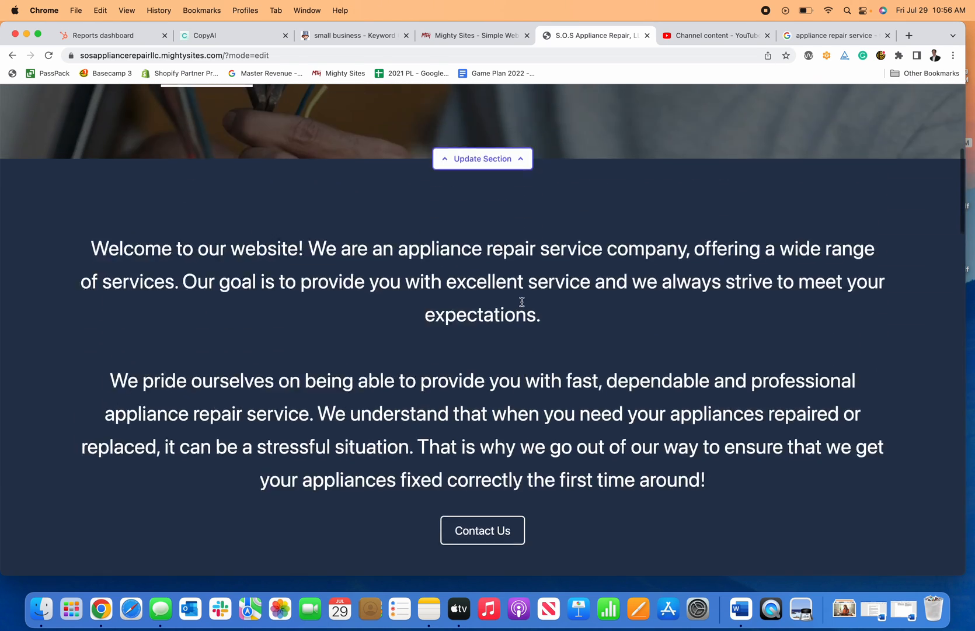
scroll(up, 3)
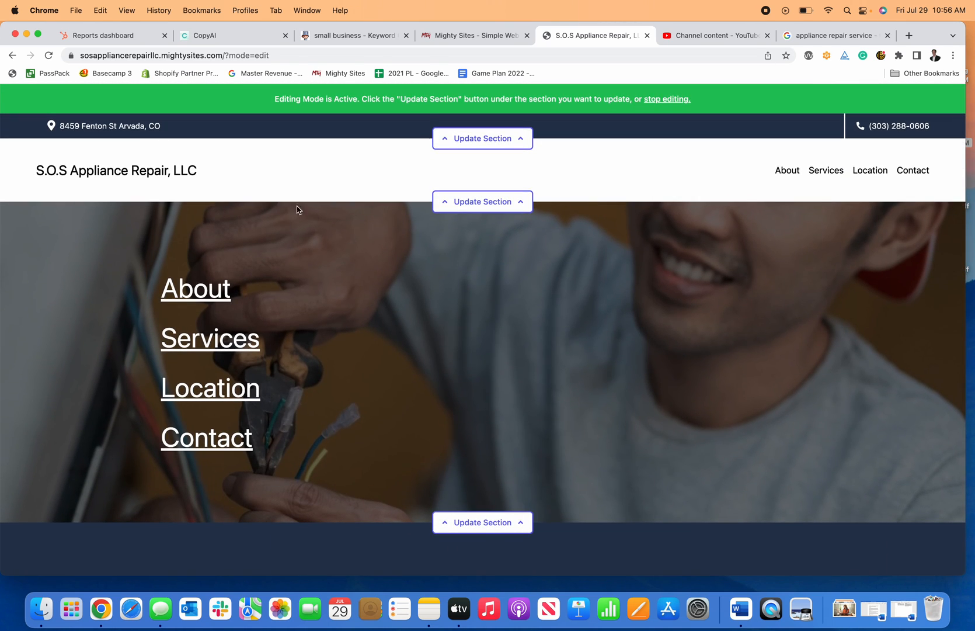
mouse_move(364, 358)
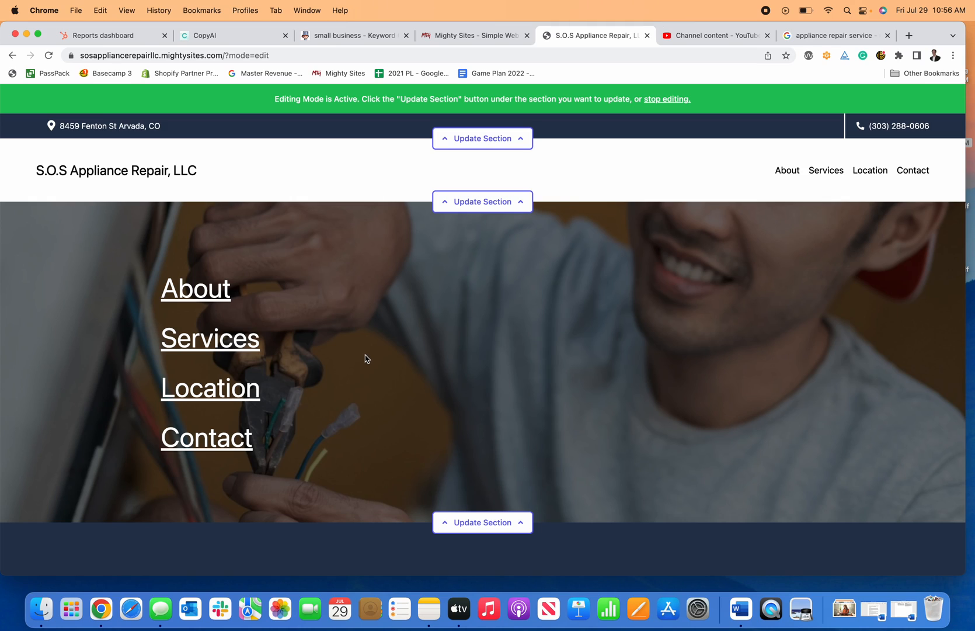